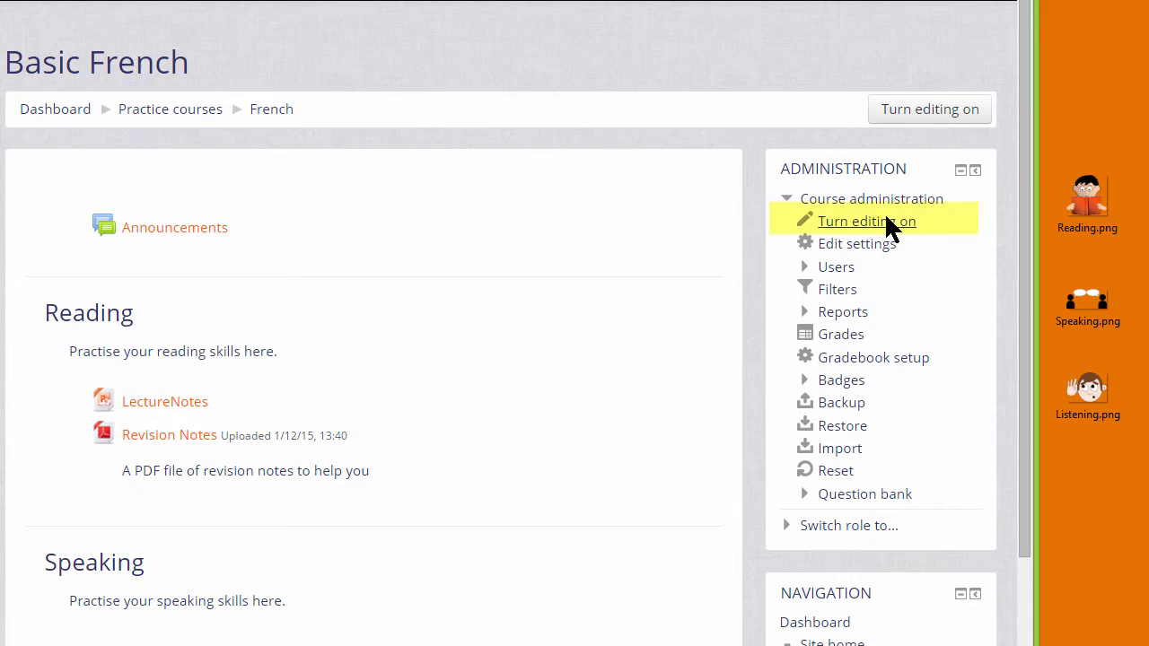
{"action": "mouse_move", "coordinate": [889, 229]}
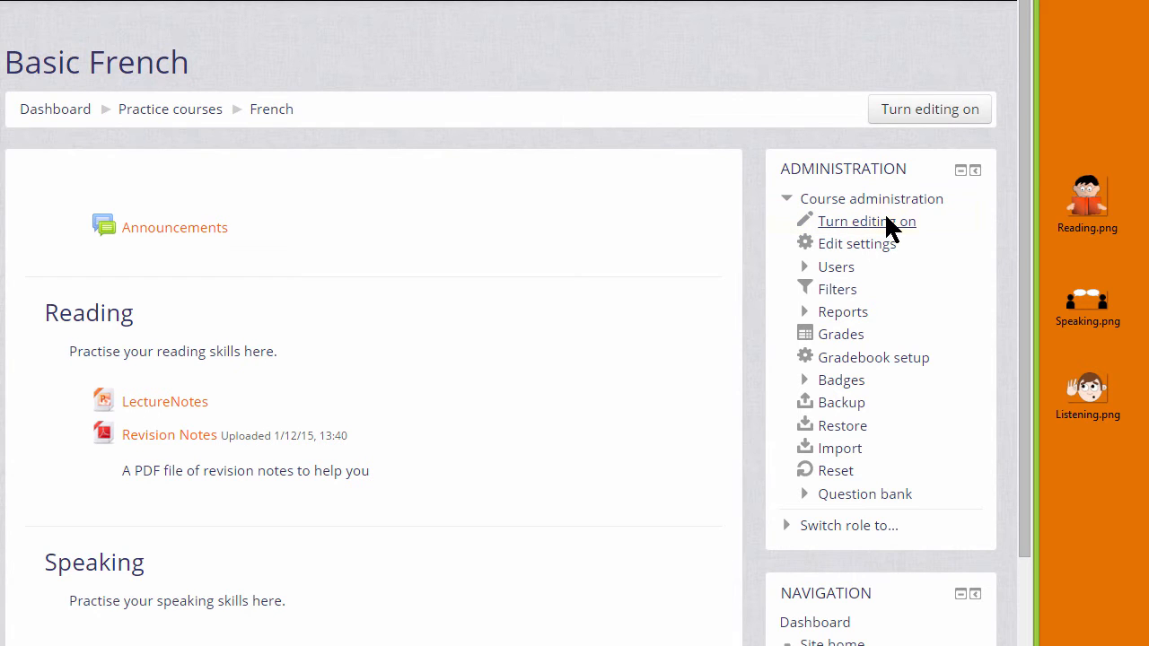
- Turn editing on for the Basic French course from Course administration
{"action": "left_click", "coordinate": [866, 221]}
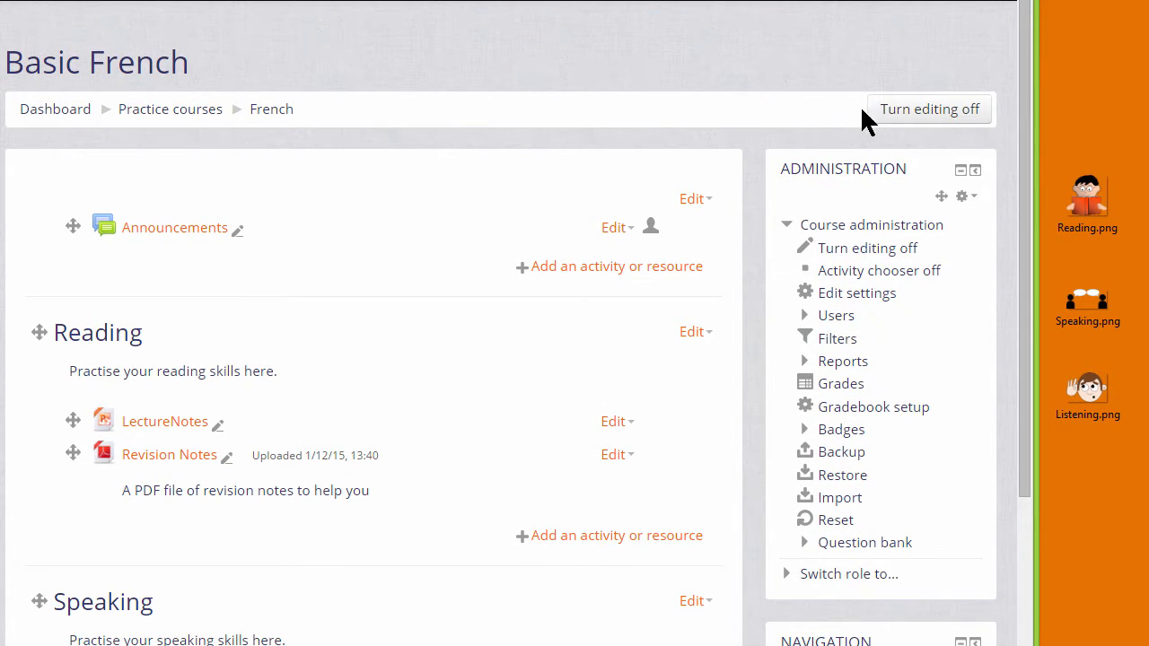
- Scroll to the Reading section and open its Edit dropdown
{"action": "scroll", "scroll_direction": "down", "scroll_amount": 3}
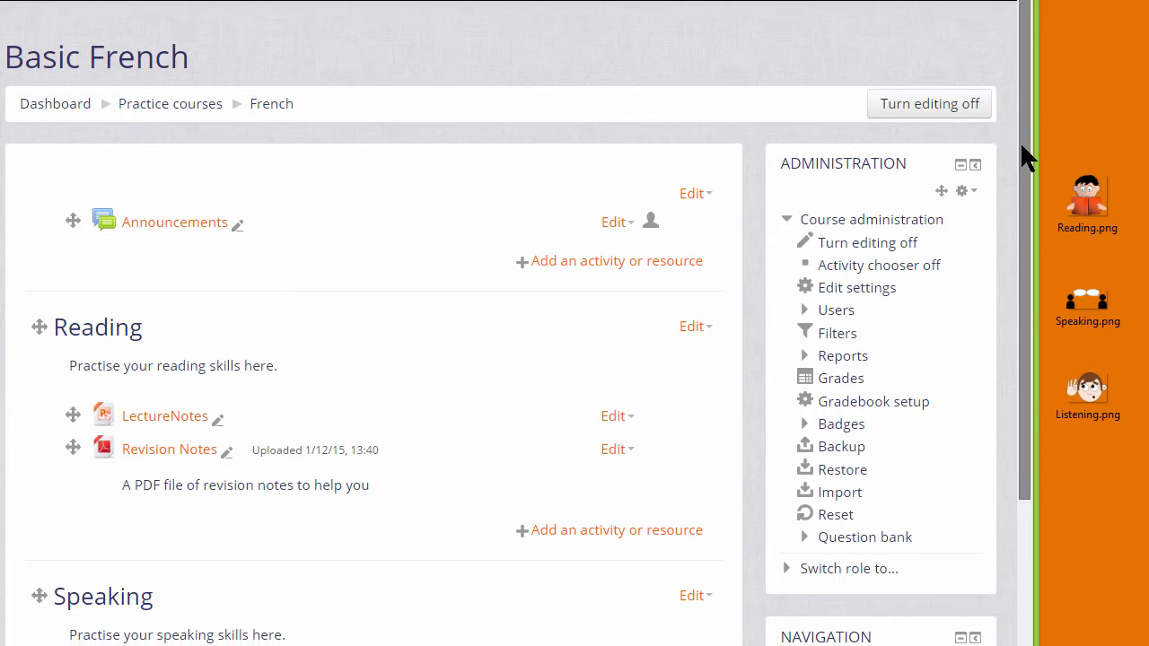
{"action": "scroll", "scroll_direction": "down", "scroll_amount": 3}
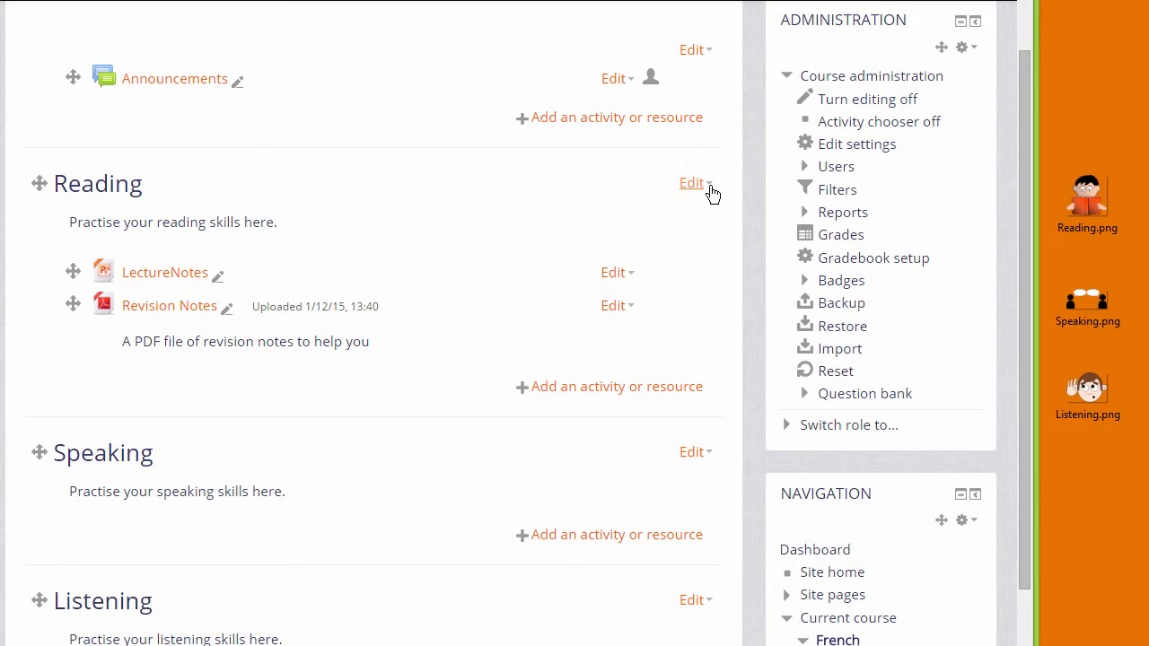
{"action": "left_click", "coordinate": [692, 183]}
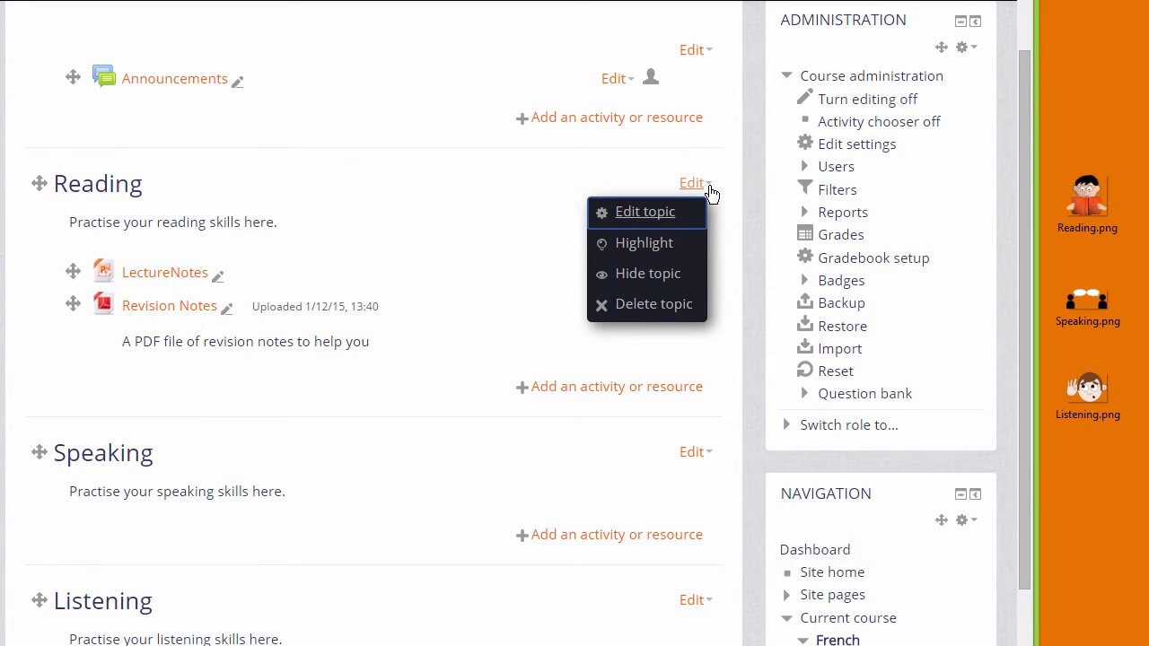
- Edit the Reading topic, dragging Reading.png into the summary before the text
{"action": "left_click", "coordinate": [644, 211]}
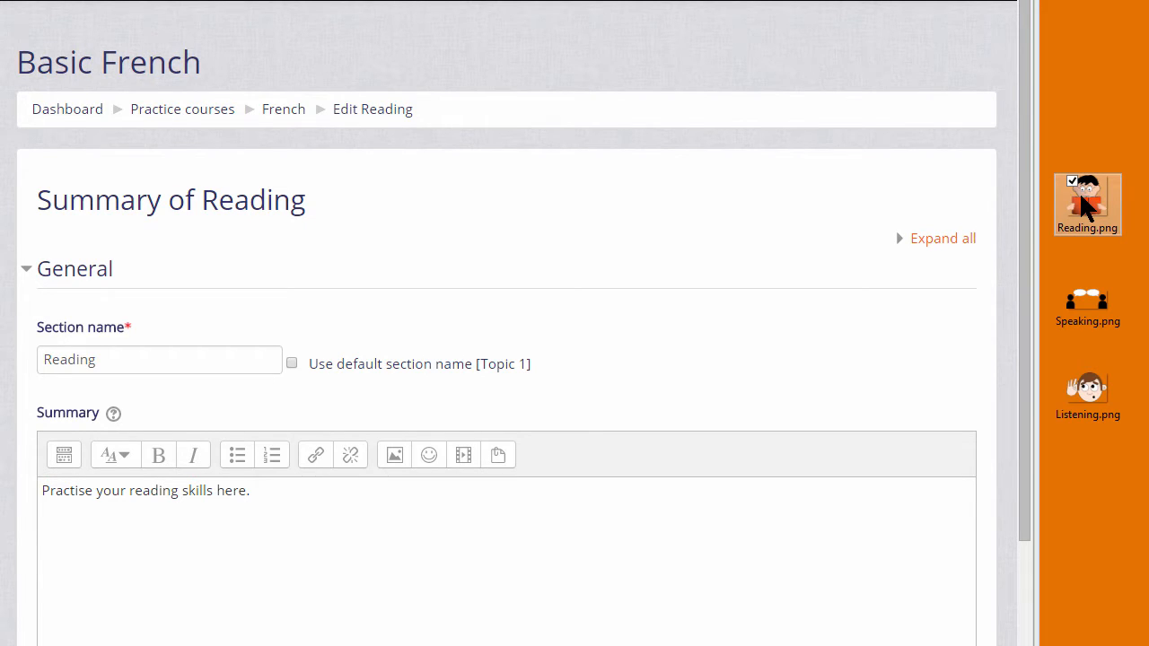
{"action": "left_click_drag", "start_coordinate": [1087, 204], "coordinate": [573, 512]}
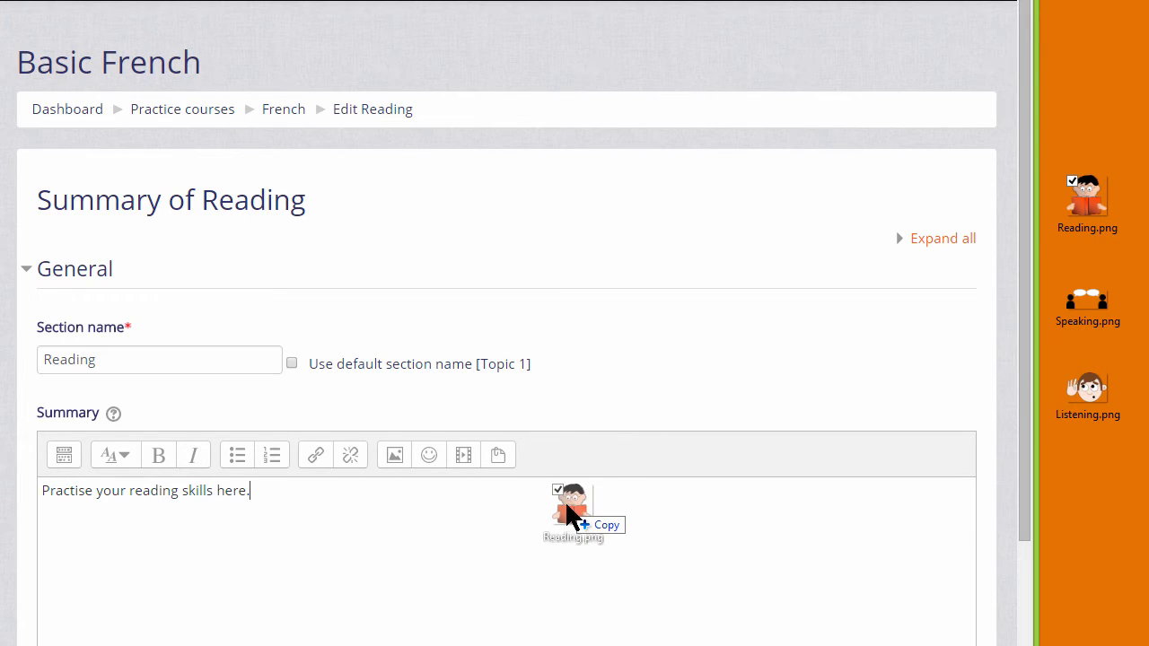
{"action": "left_click_drag", "start_coordinate": [573, 512], "coordinate": [90, 529]}
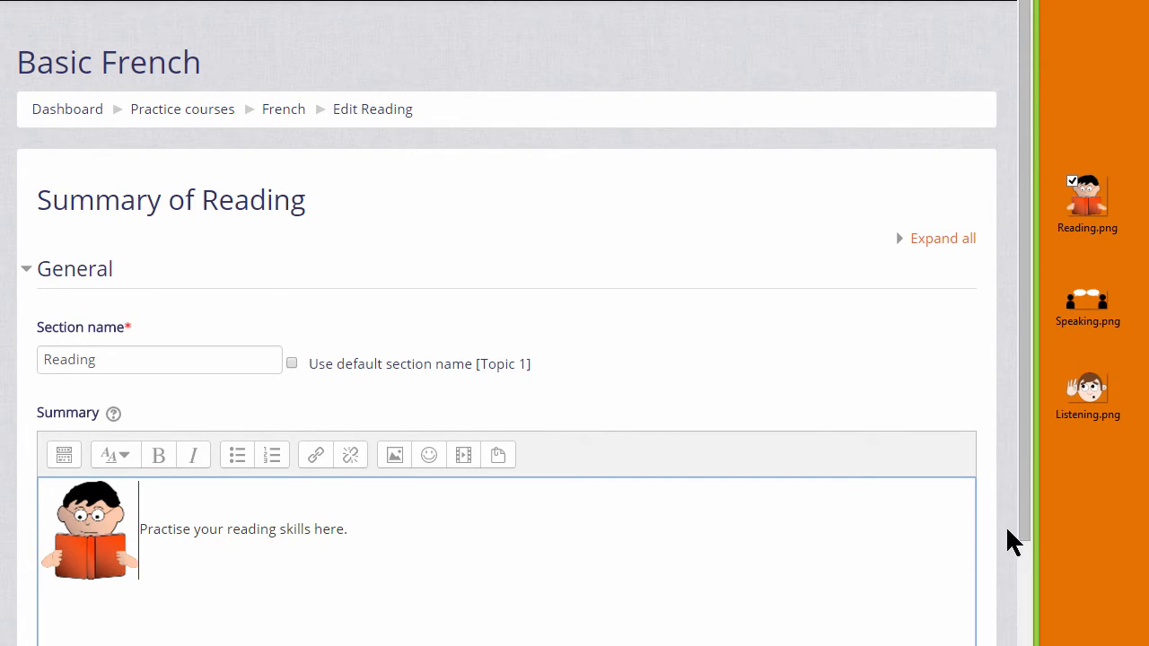
- Save changes to the Reading topic summary
{"action": "scroll", "scroll_direction": "down", "scroll_amount": 3}
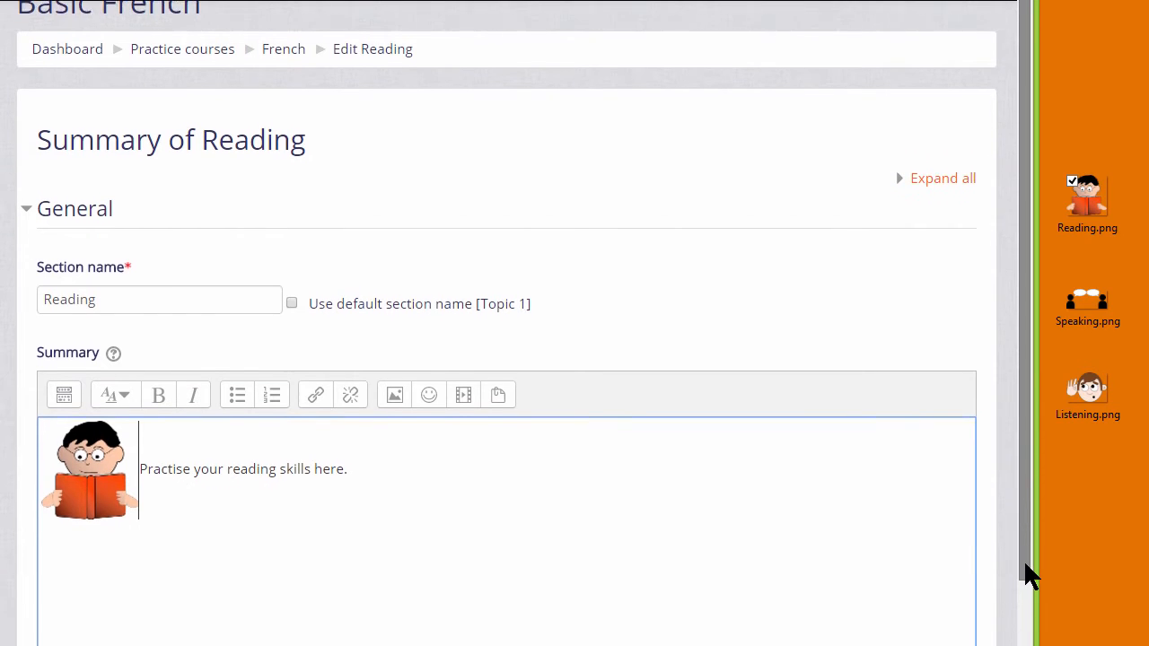
{"action": "scroll", "scroll_direction": "down", "scroll_amount": 3}
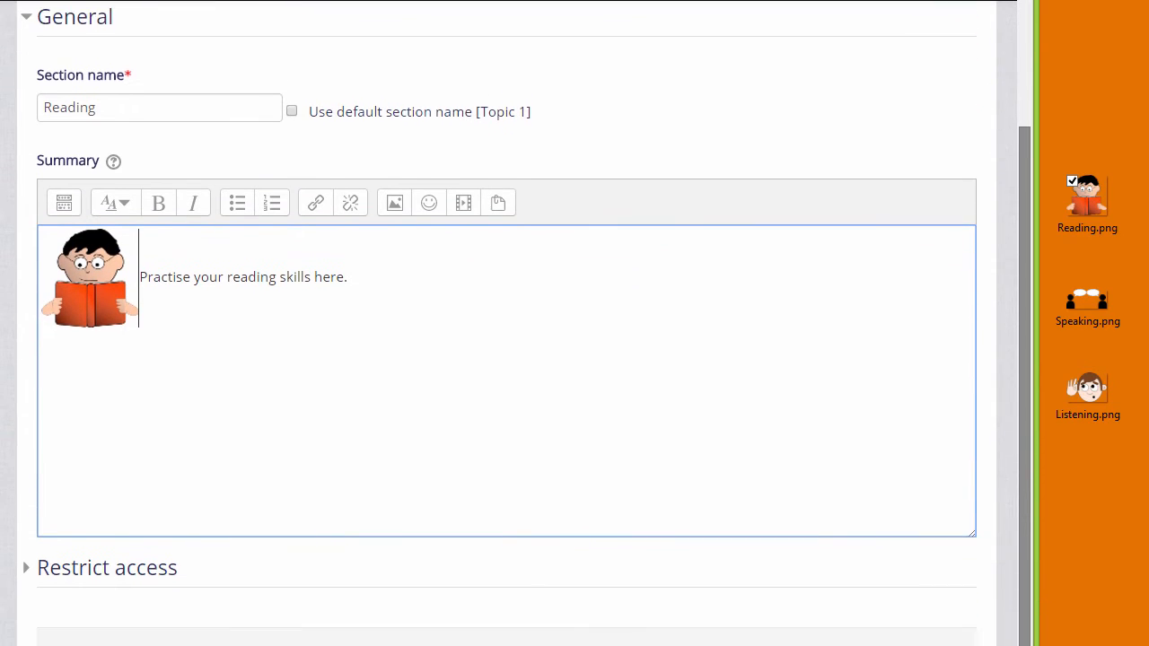
{"action": "scroll", "scroll_direction": "down", "scroll_amount": 3}
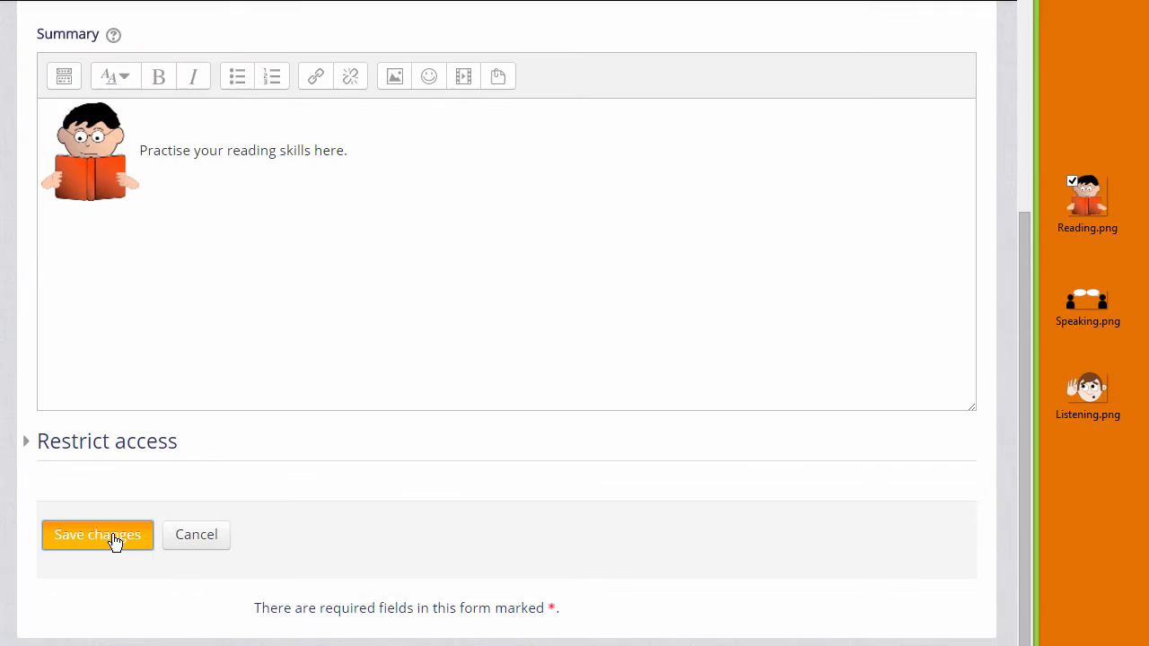
{"action": "left_click", "coordinate": [97, 534]}
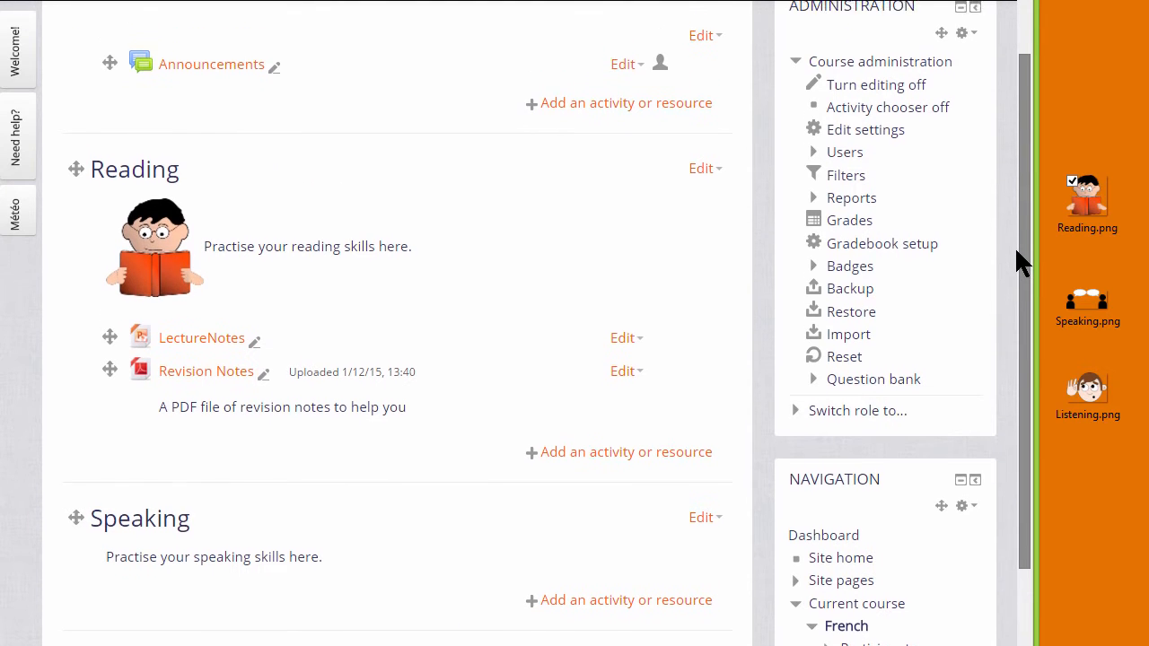
- Add Speaking.png to the Speaking section as an image on the course page
{"action": "scroll", "scroll_direction": "down", "scroll_amount": 3}
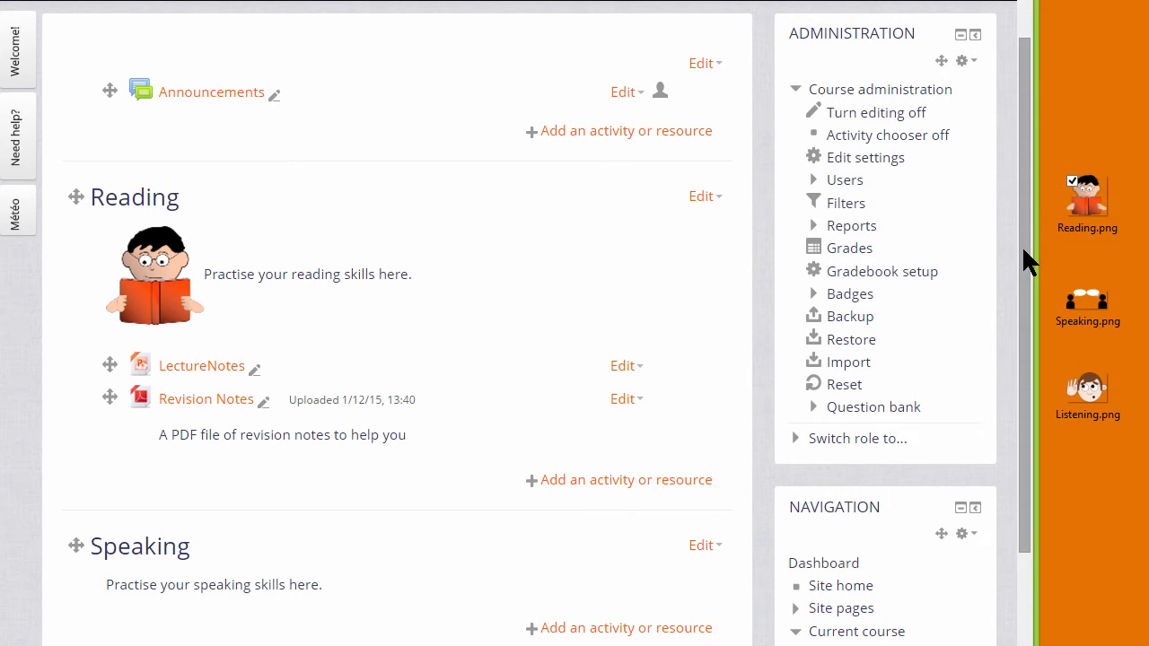
{"action": "mouse_move", "coordinate": [1033, 274]}
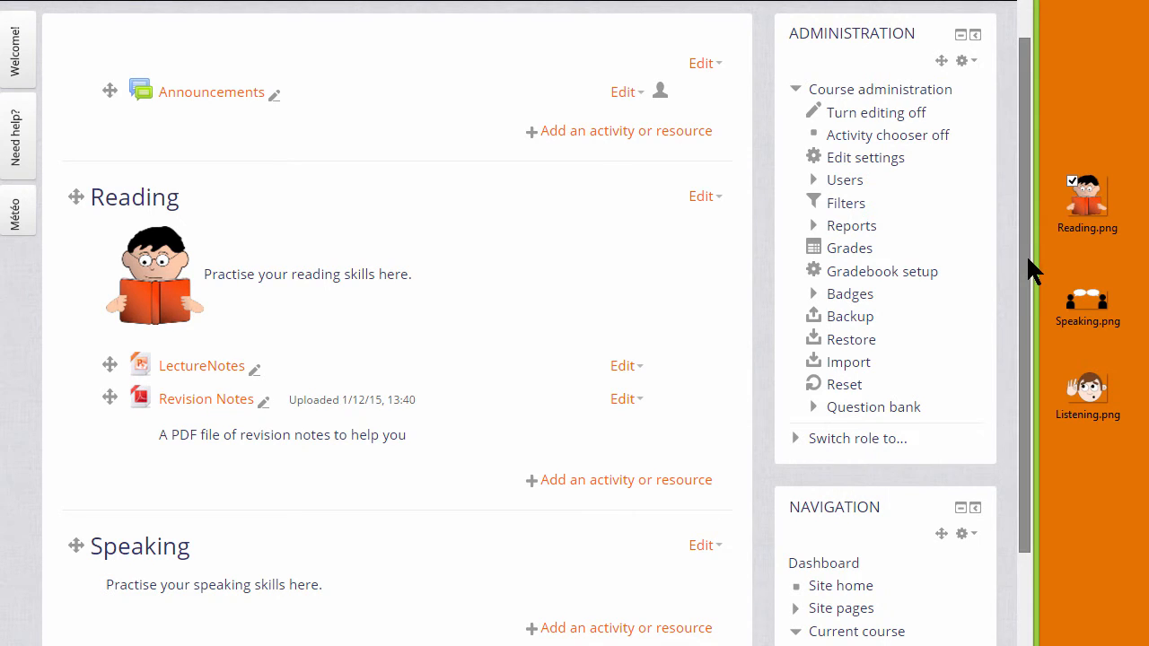
{"action": "scroll", "scroll_direction": "down", "scroll_amount": 3}
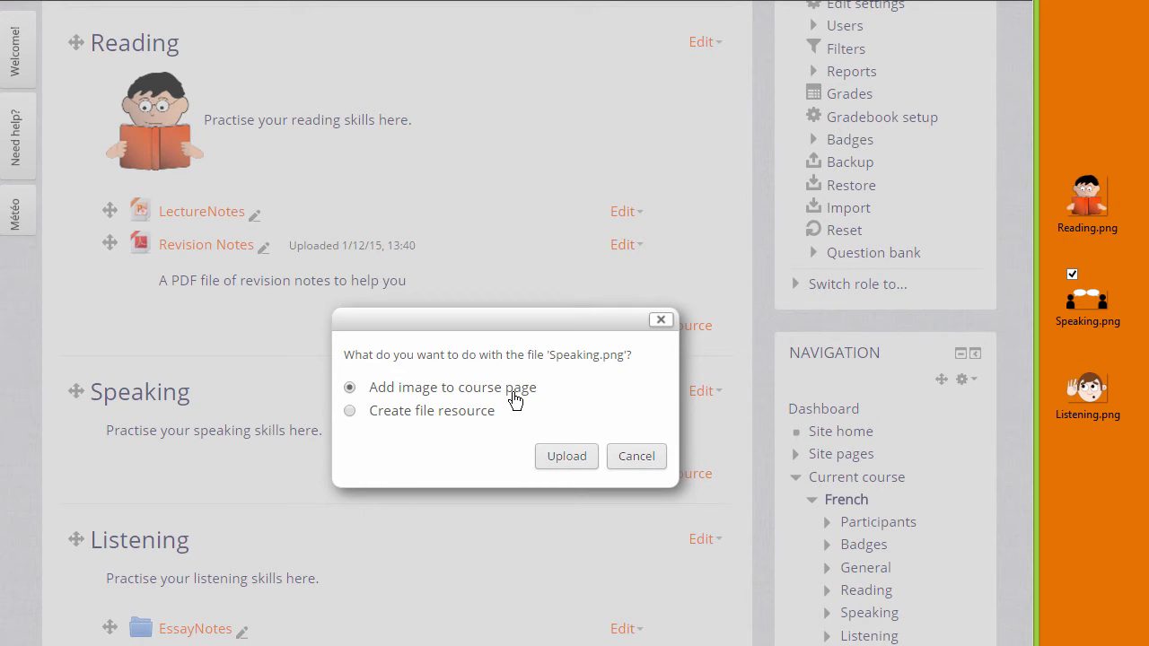
{"action": "left_click", "coordinate": [567, 456]}
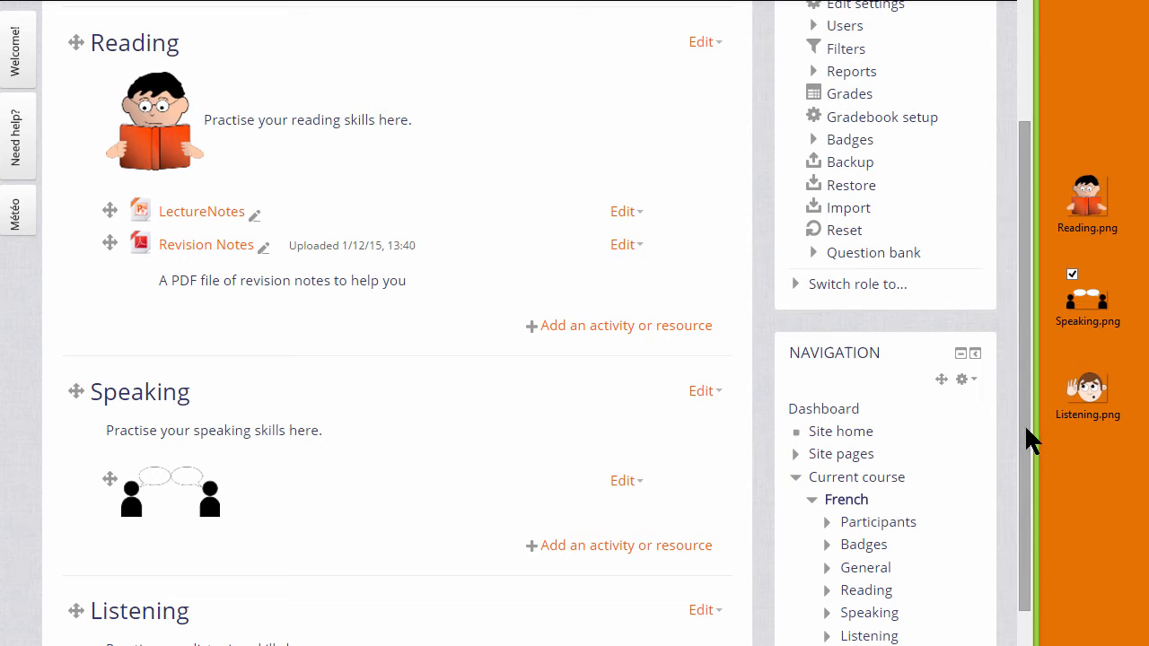
- Scroll to the Listening topic and choose Edit topic from its dropdown
{"action": "scroll", "scroll_direction": "down", "scroll_amount": 3}
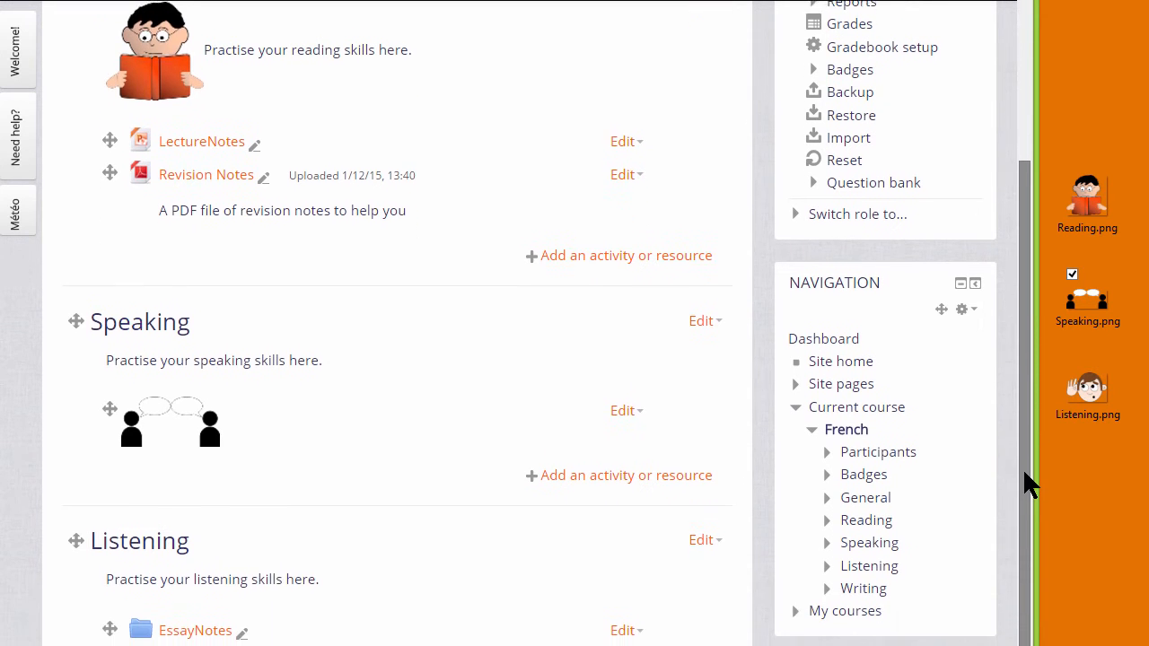
{"action": "scroll", "scroll_direction": "down", "scroll_amount": 3}
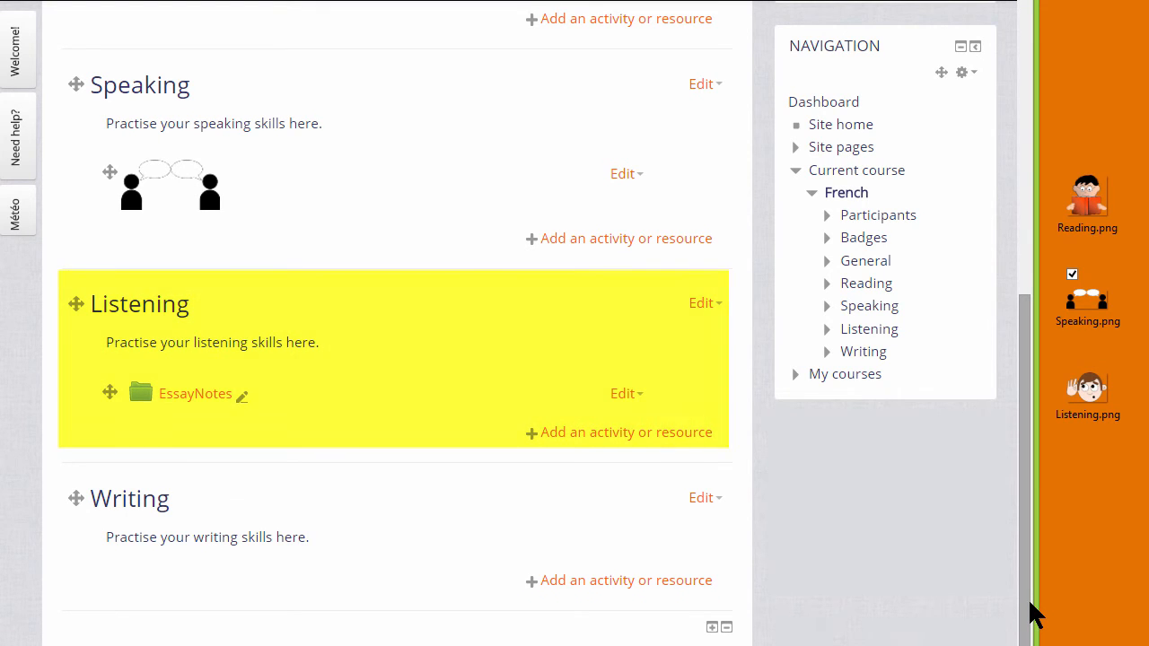
{"action": "left_click", "coordinate": [701, 303]}
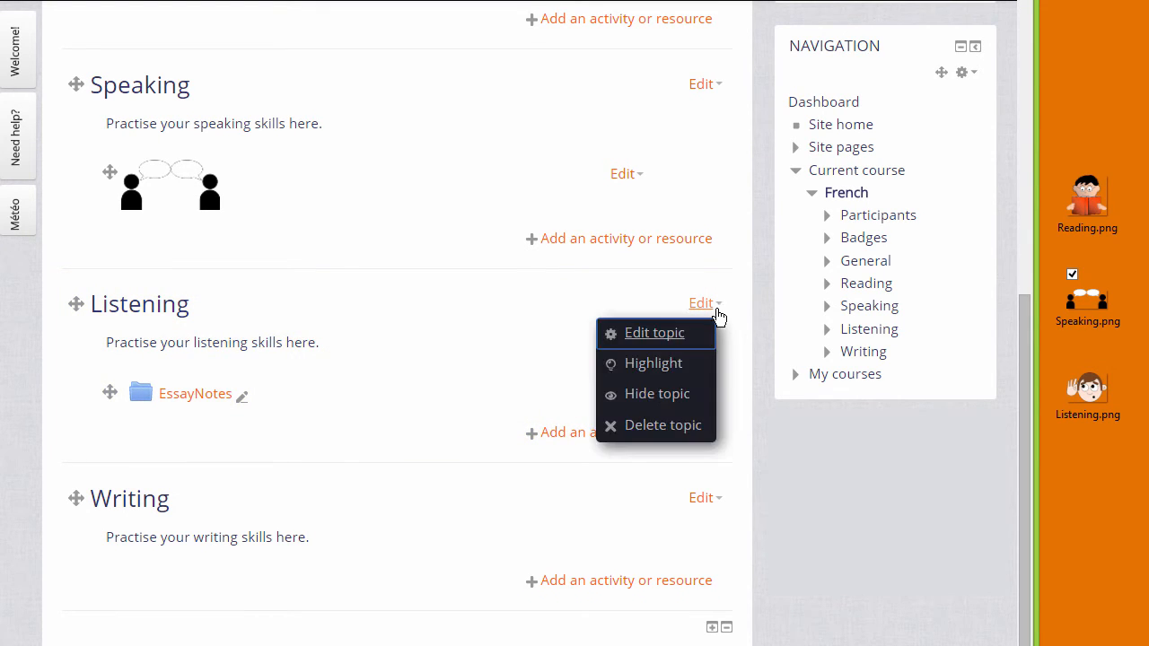
{"action": "left_click", "coordinate": [655, 333]}
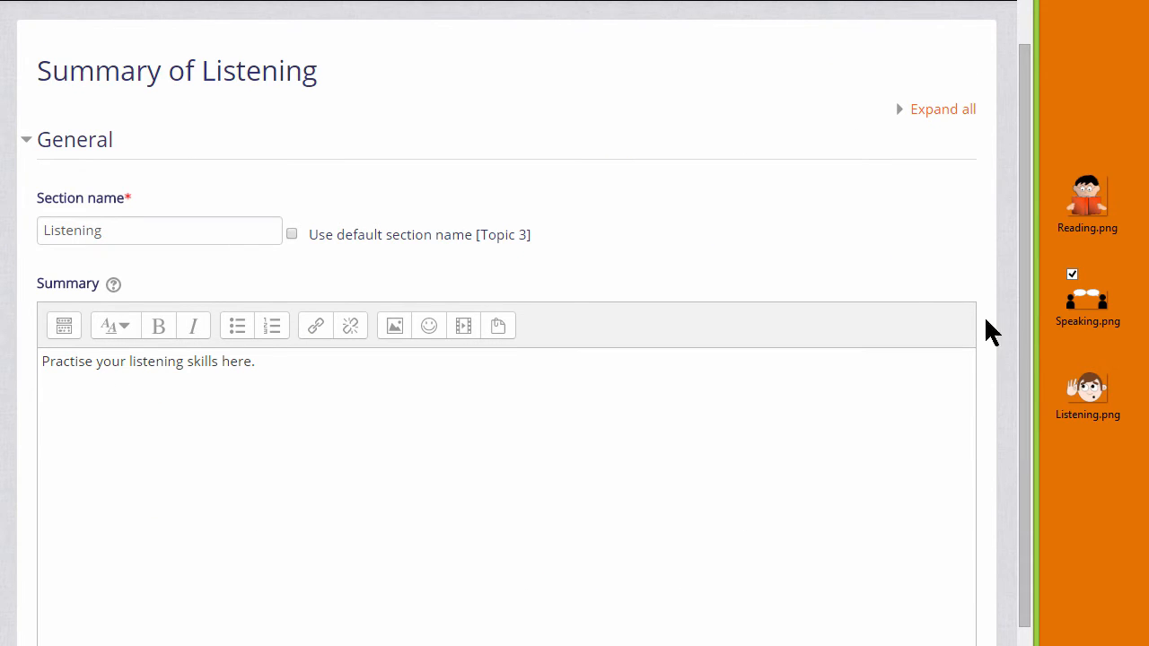
{"action": "mouse_move", "coordinate": [394, 325]}
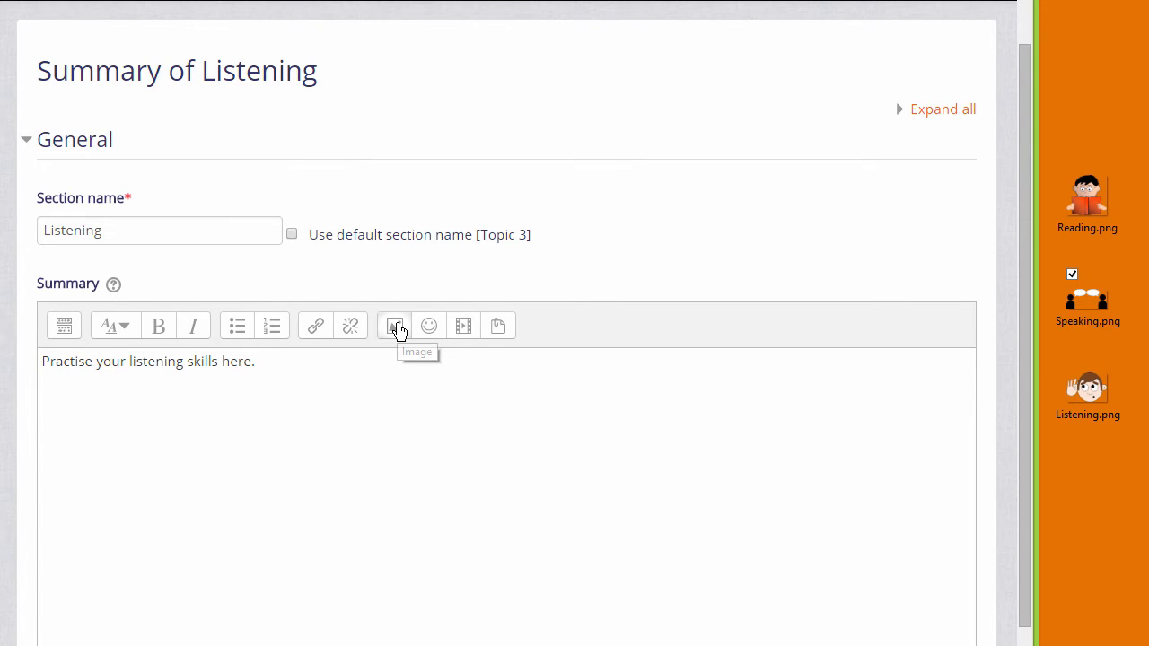
- Insert an image into the Listening summary and browse repositories for the file
{"action": "left_click", "coordinate": [395, 326]}
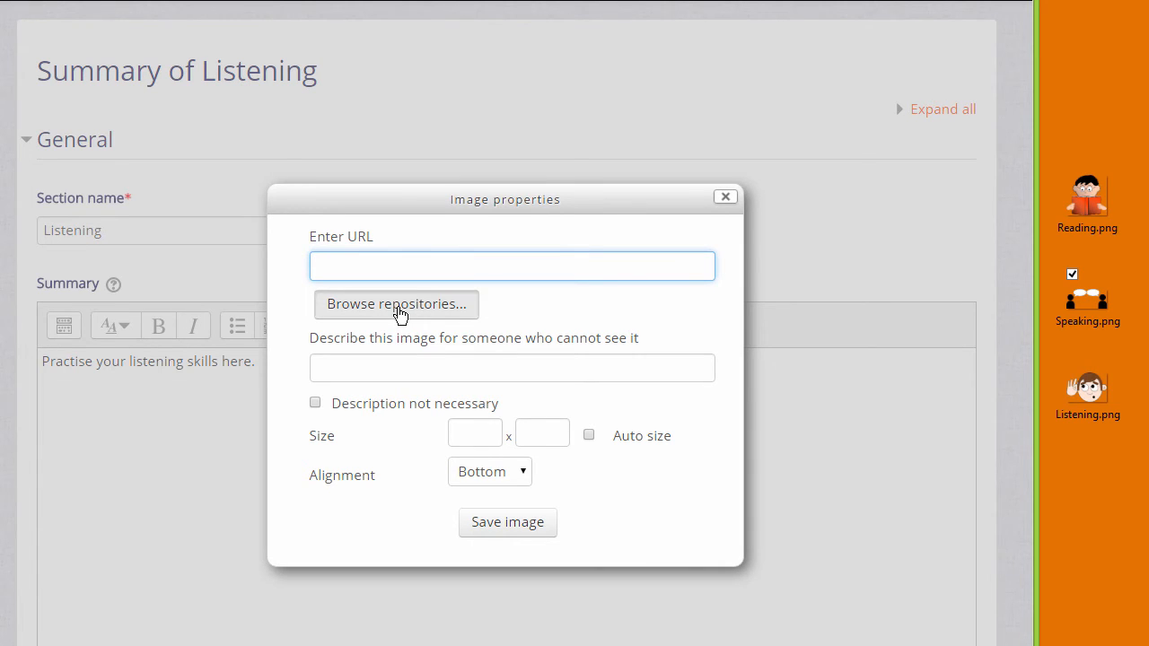
{"action": "left_click", "coordinate": [396, 303]}
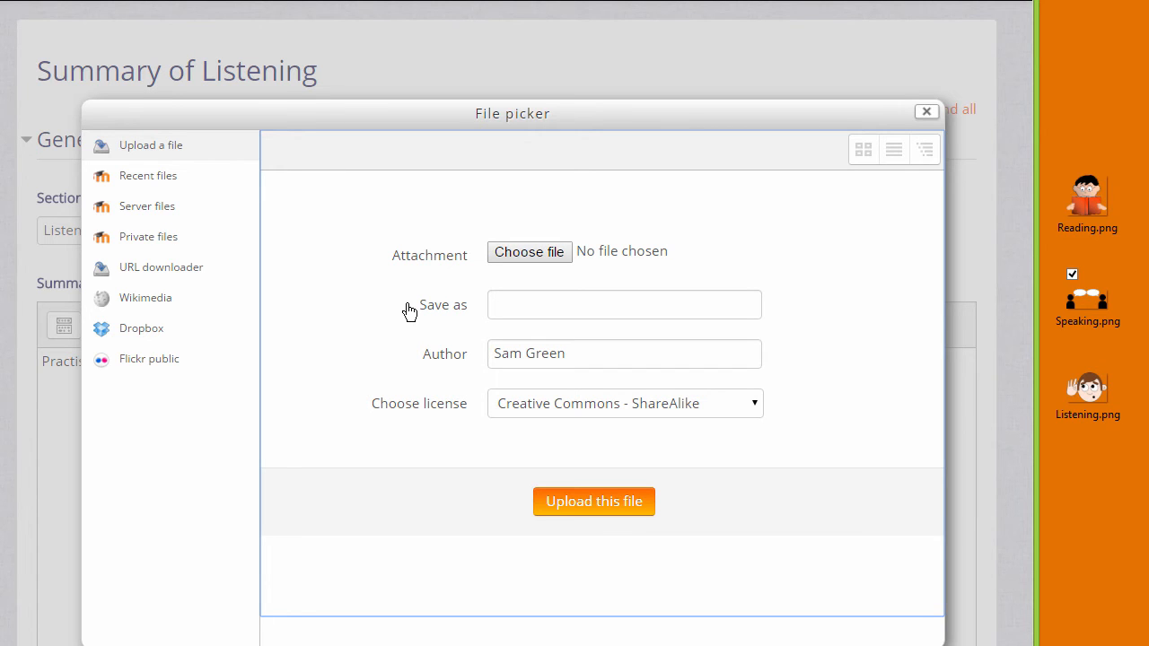
- Upload Listening.png from the computer through the file picker
{"action": "left_click", "coordinate": [529, 251]}
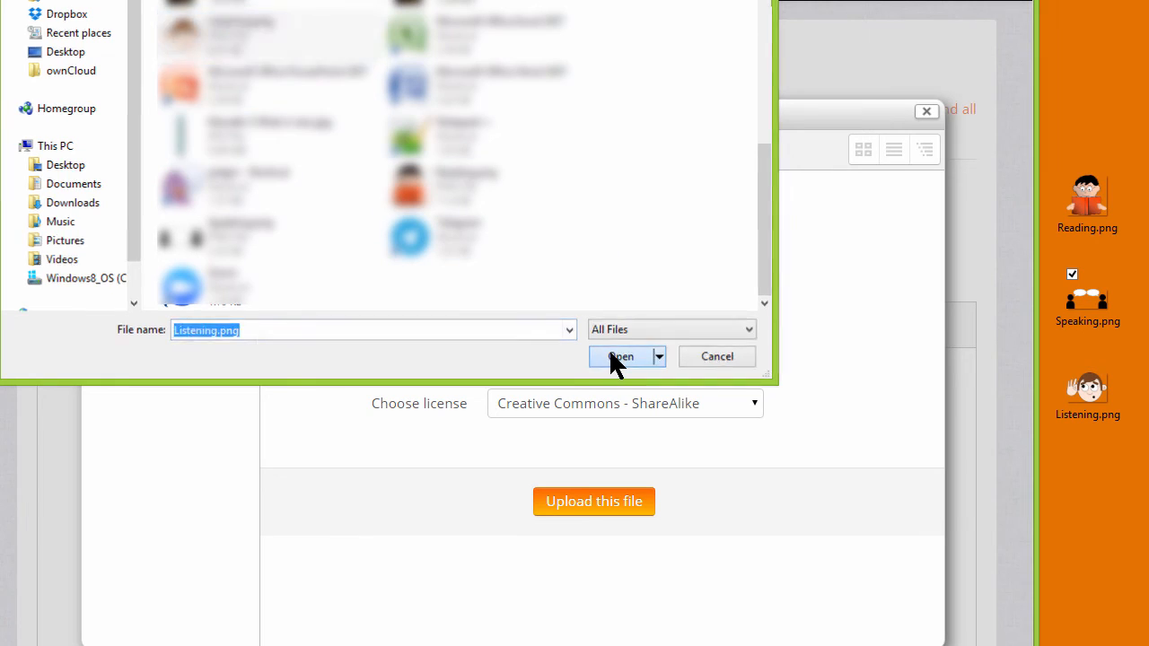
{"action": "left_click", "coordinate": [621, 356]}
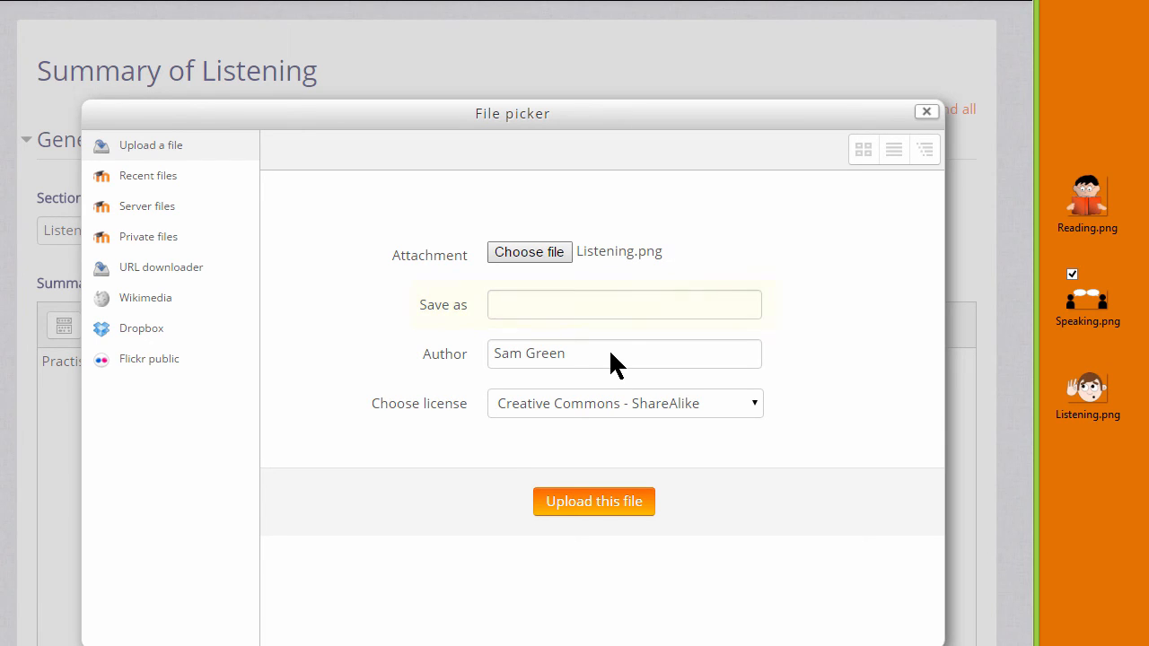
{"action": "left_click", "coordinate": [624, 353]}
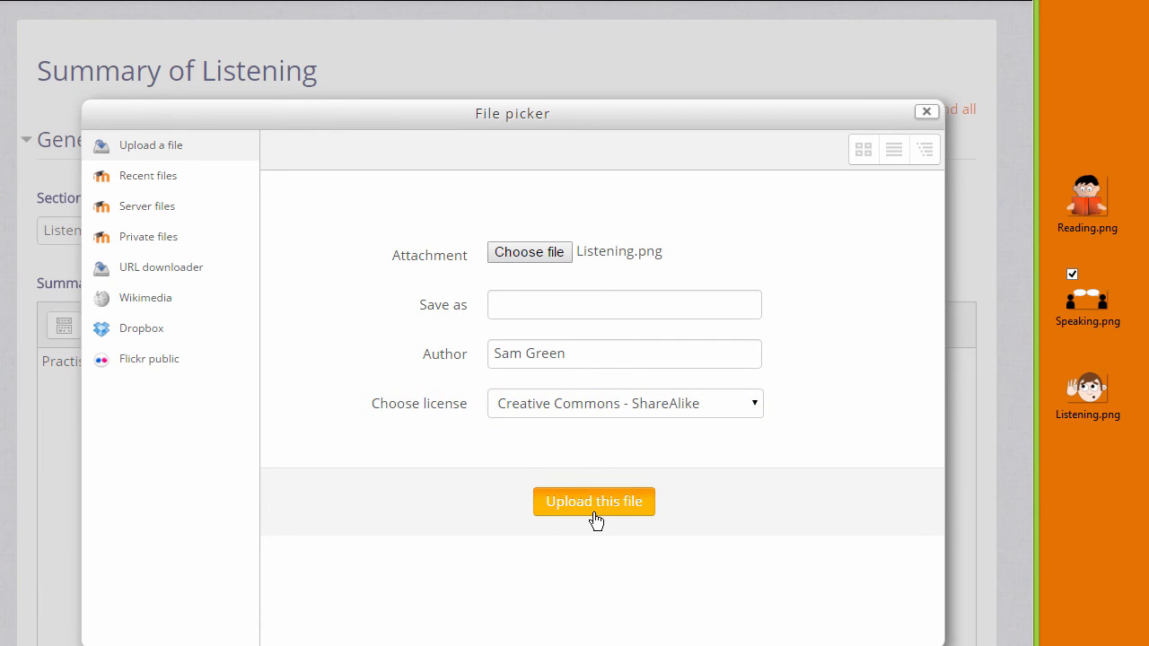
{"action": "left_click", "coordinate": [593, 501]}
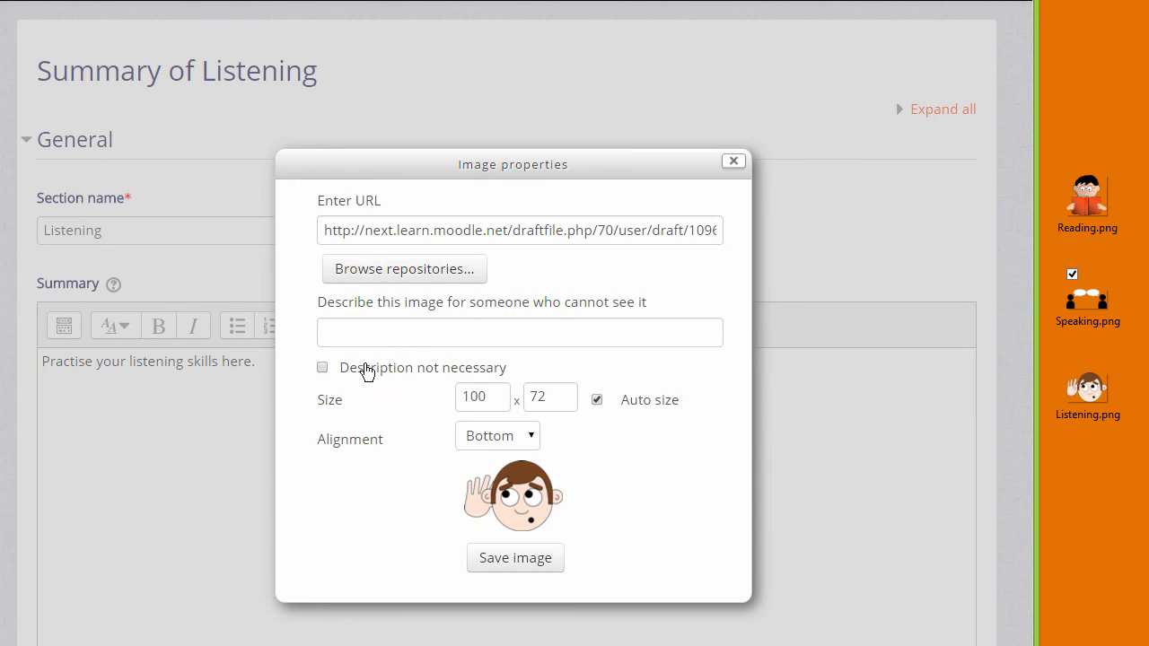
{"action": "mouse_move", "coordinate": [326, 386]}
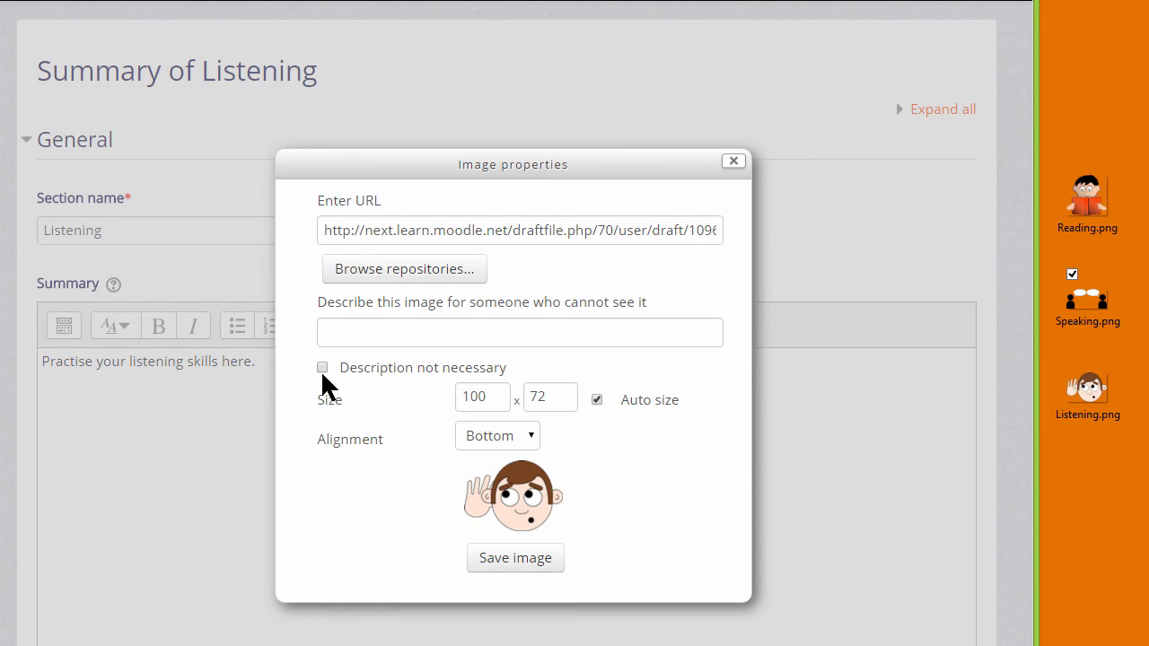
- Mark the listening image as needing no description and save it into the summary
{"action": "left_click", "coordinate": [322, 367]}
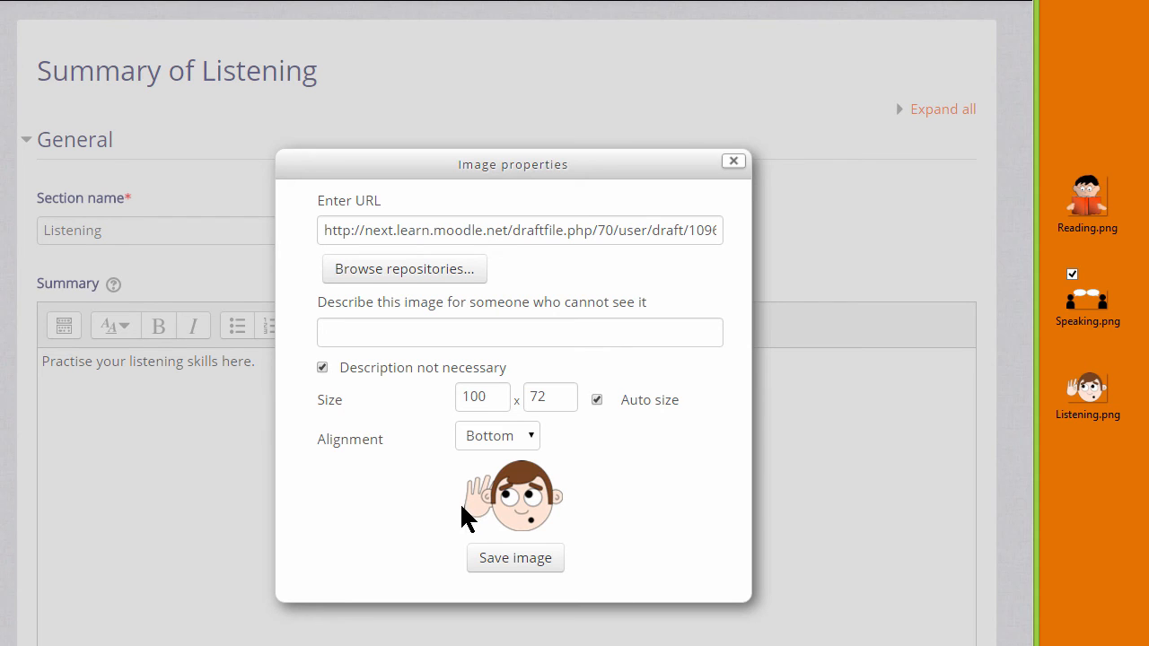
{"action": "left_click", "coordinate": [516, 558]}
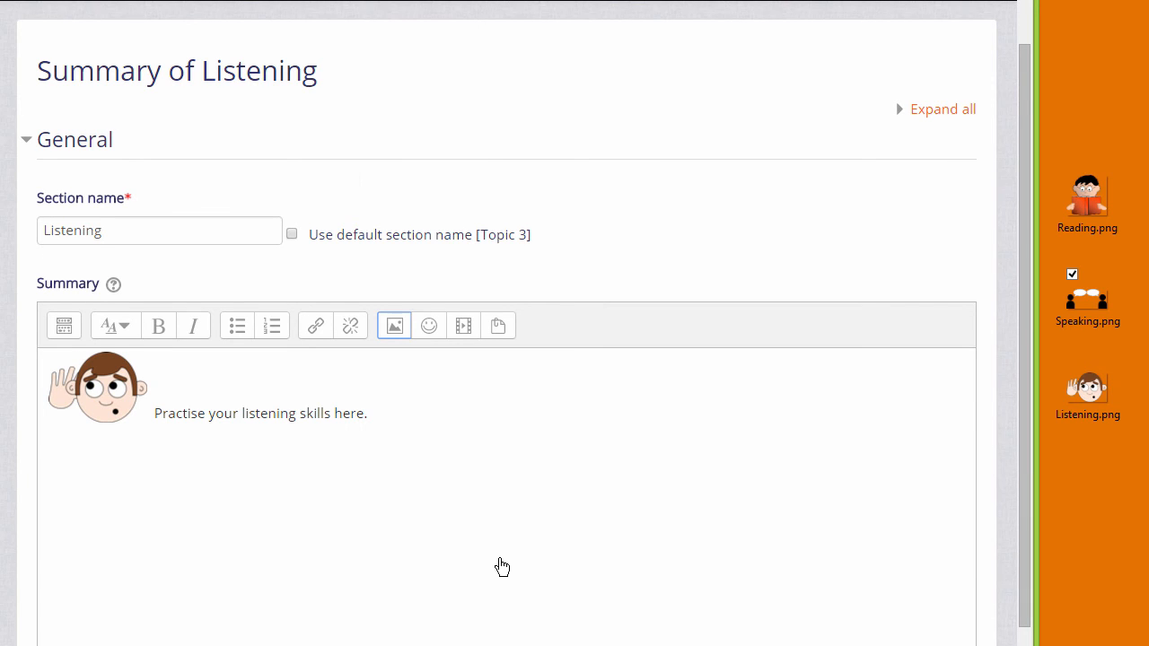
- Save the Listening topic and scroll the course page to review all three cartoons
{"action": "scroll", "scroll_direction": "down", "scroll_amount": 3}
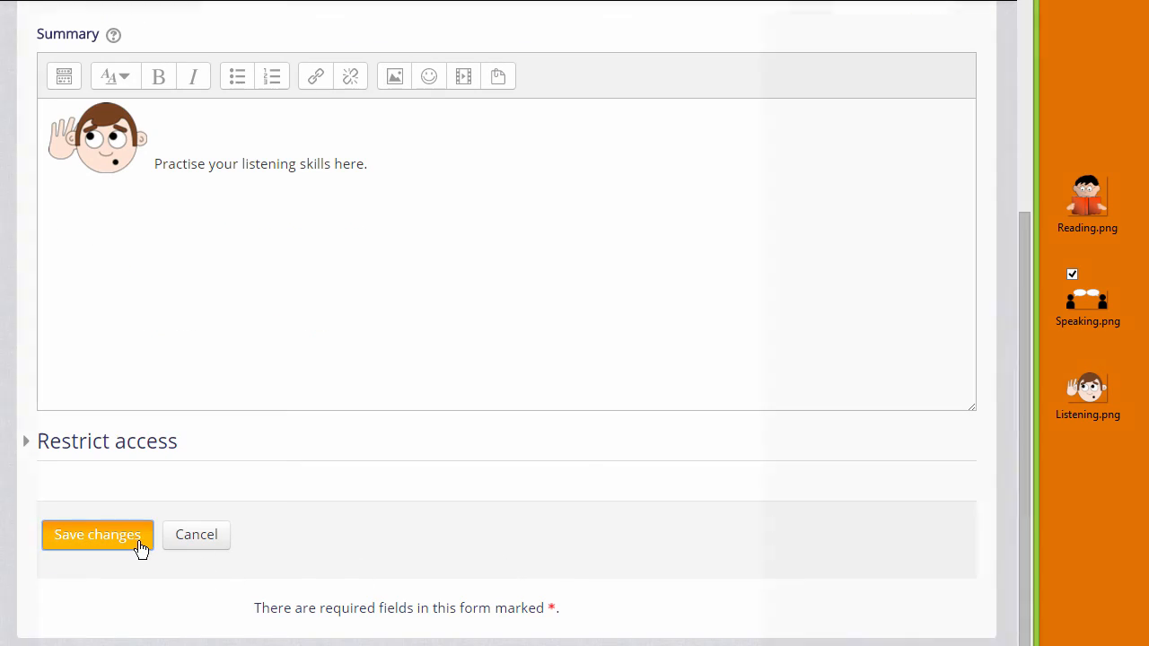
{"action": "left_click", "coordinate": [97, 534]}
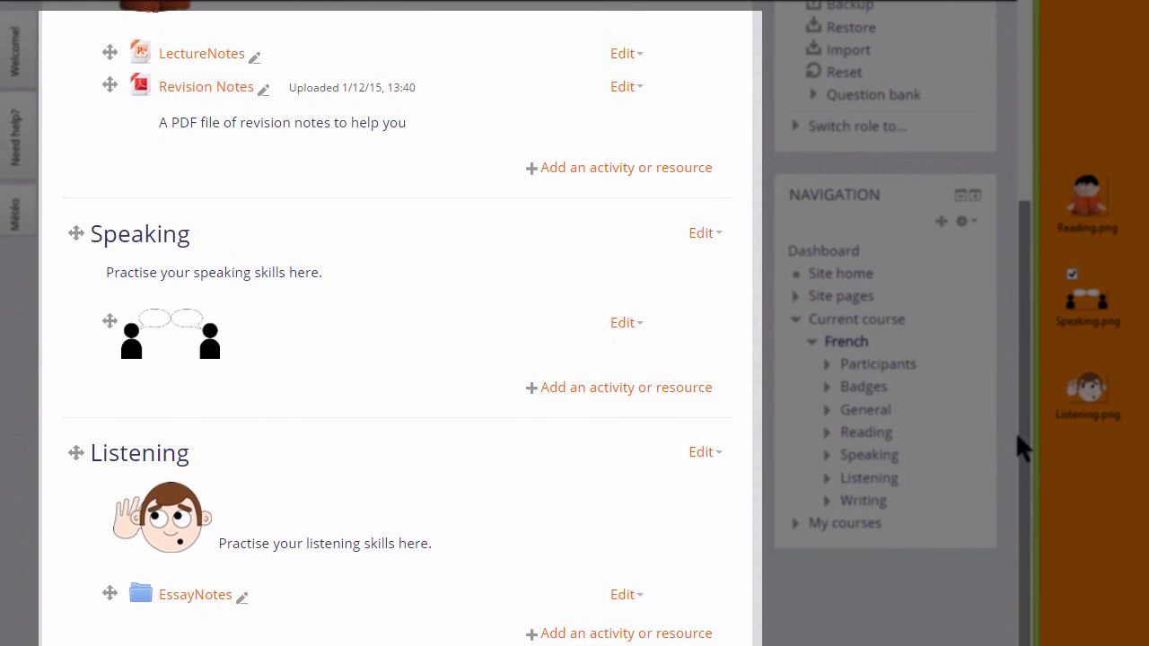
{"action": "scroll", "scroll_direction": "down", "scroll_amount": 3}
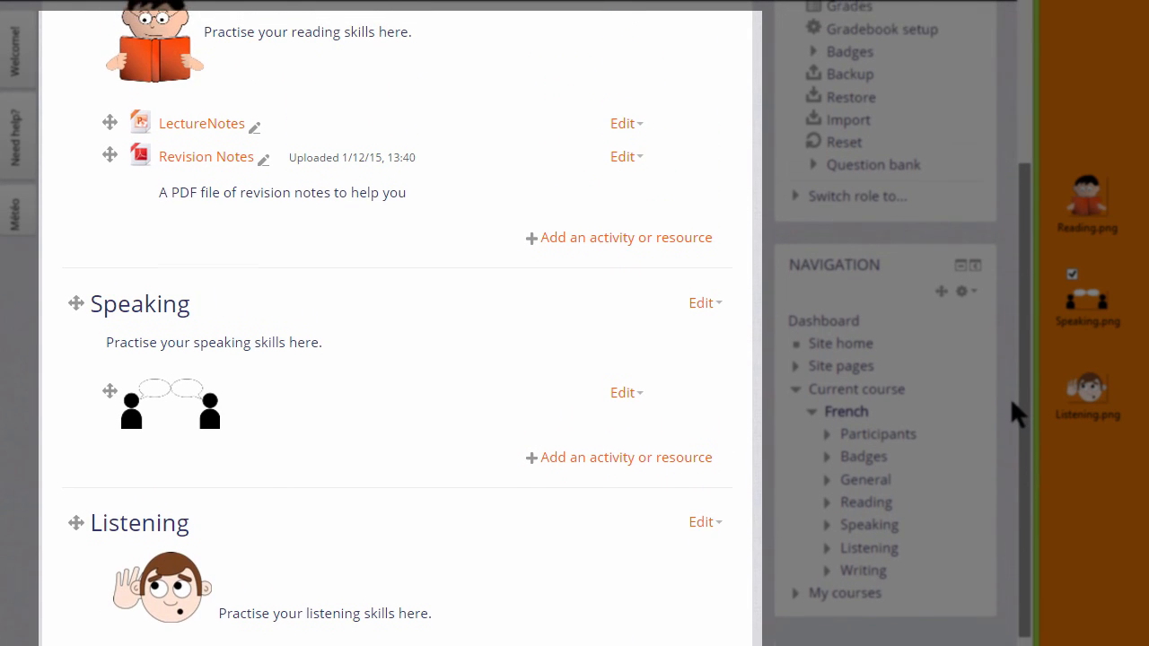
{"action": "scroll", "scroll_direction": "down", "scroll_amount": 3}
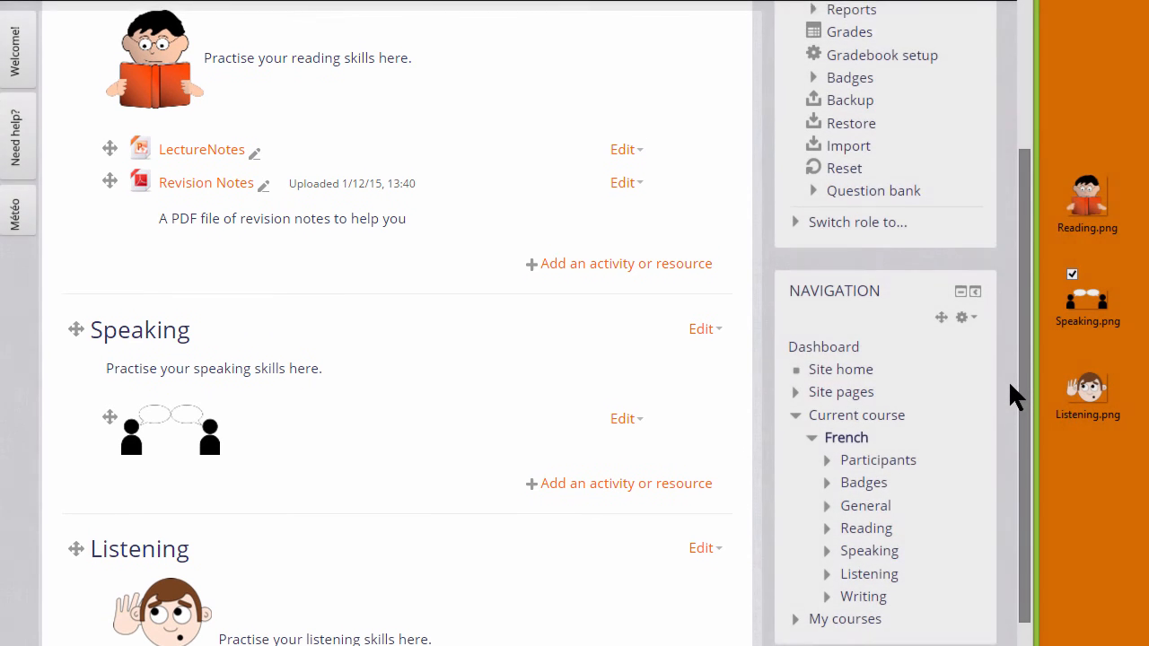
{"action": "scroll", "scroll_direction": "down", "scroll_amount": 3}
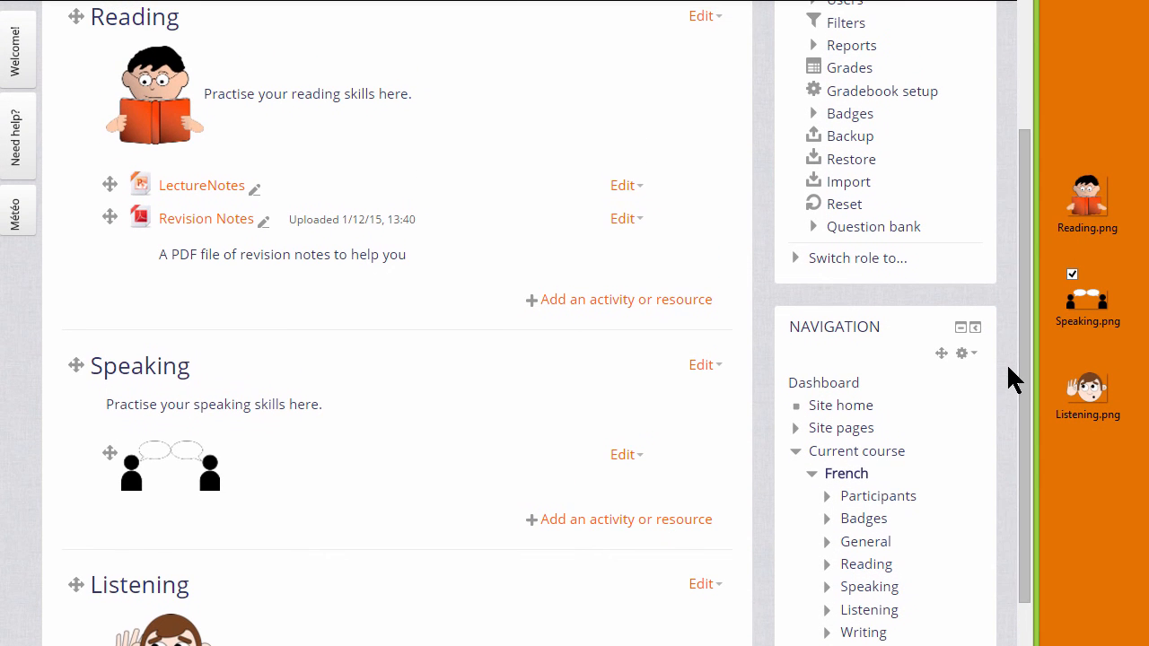